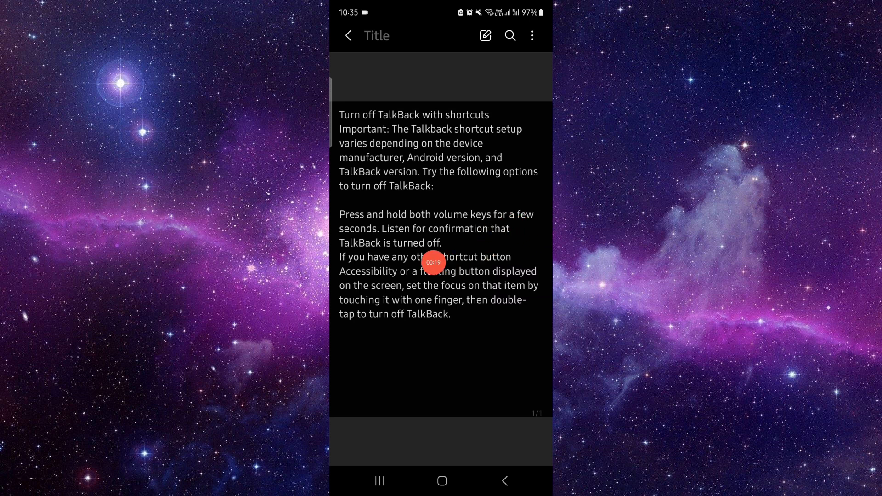
pyautogui.moveTo(454, 244)
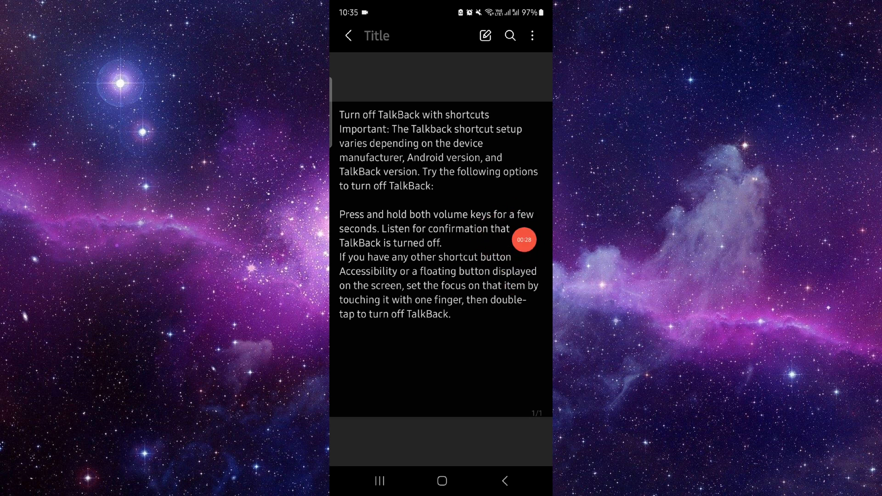
# Exit the TalkBack shutdown note in Samsung Notes via the Home button.
pyautogui.click(441, 481)
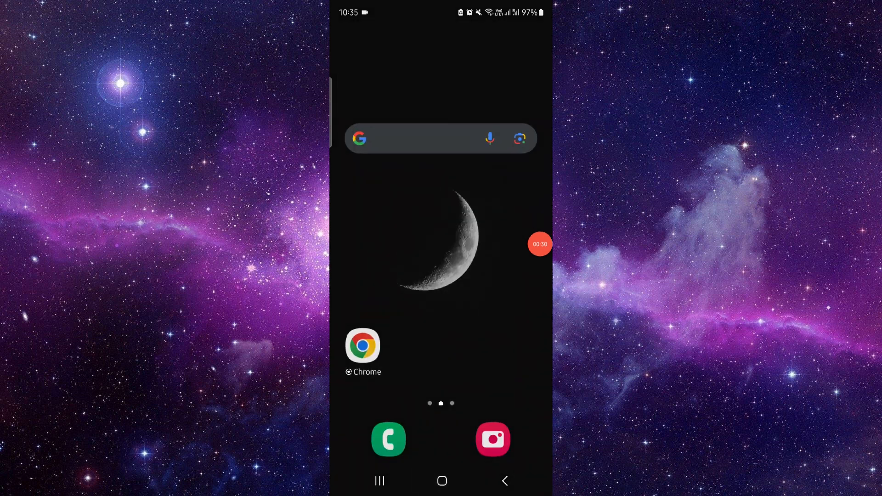